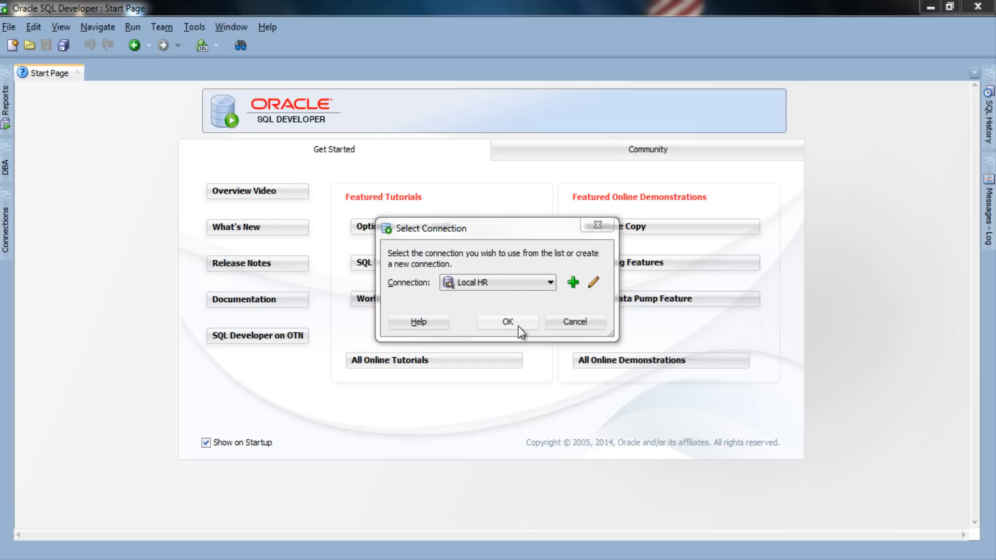
Connect to Local HR and check that SHOW user reports HR.
click(506, 323)
text(SHOW user;)
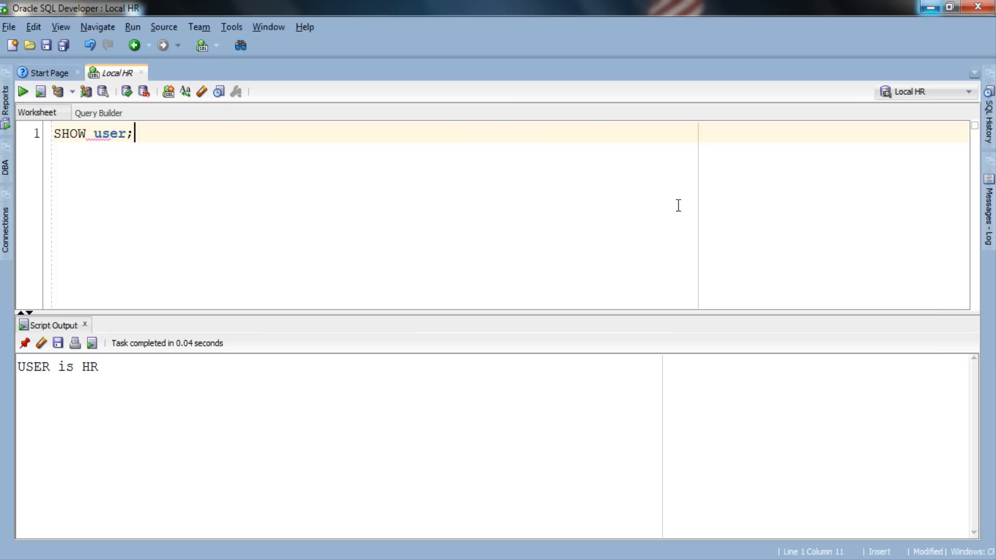
Describe the product table with DESC product; and start the Query 1 comment.
text(DESC)
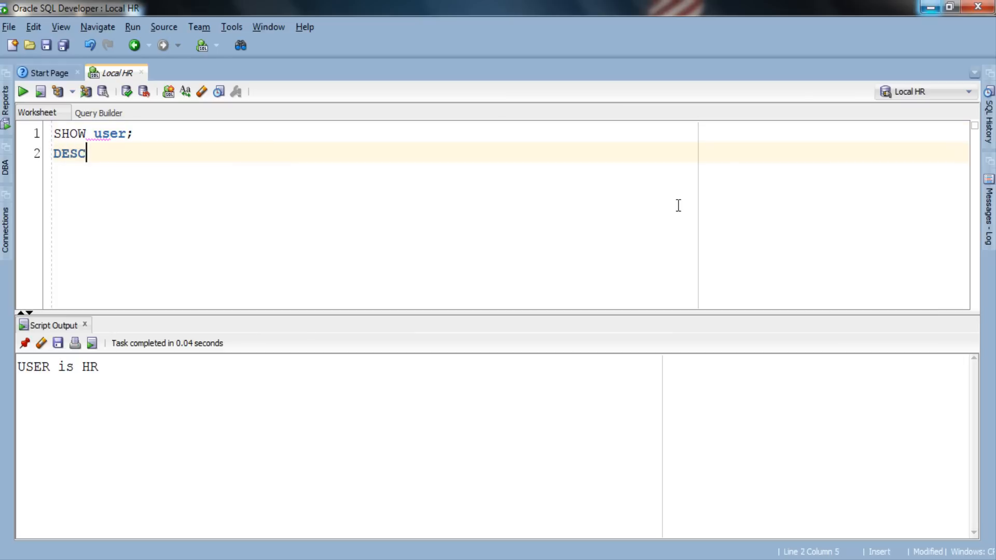
text(product;)
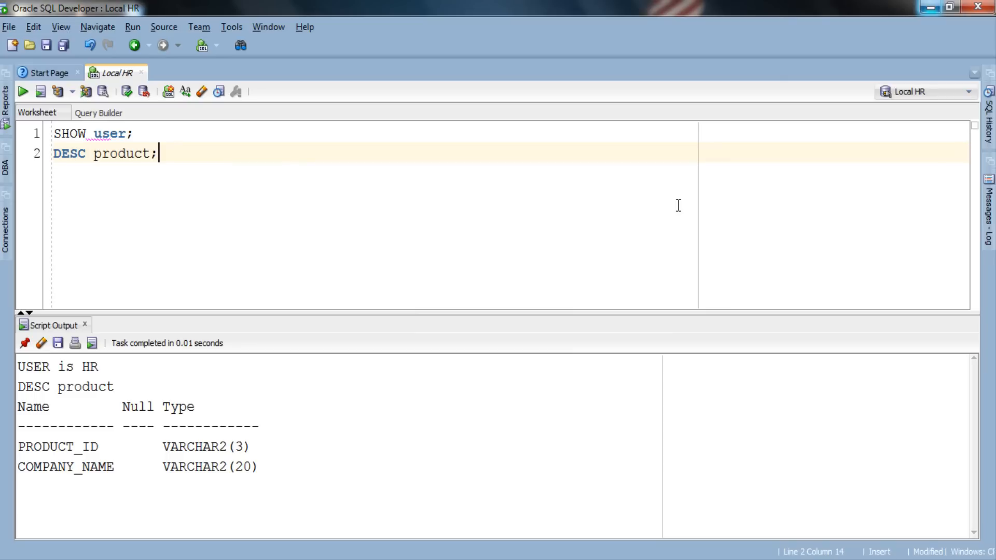
text(--Query 1: Simple Case Expression ( Column Name As)
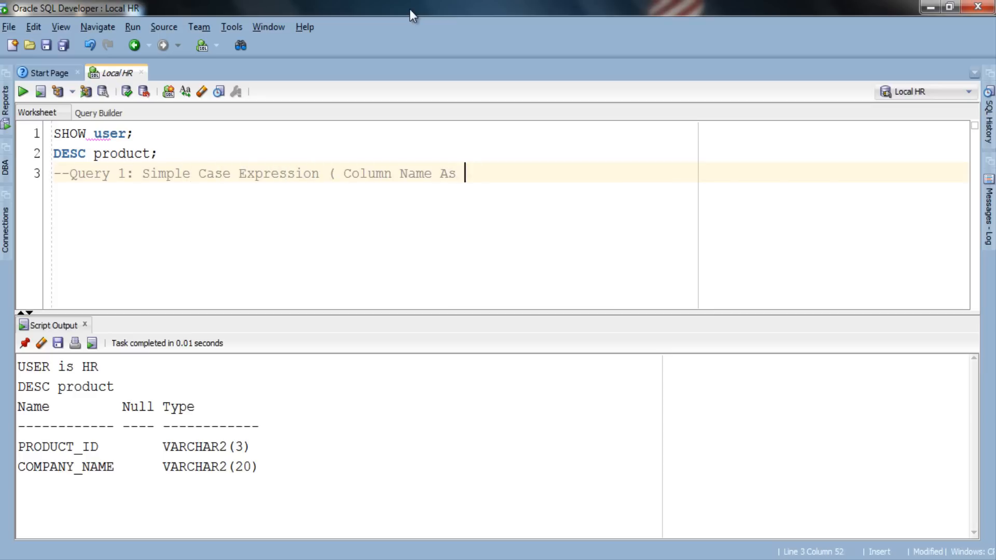
Write a CASE product_id query mapping p1–p5 to Cameras–Knives, ELSE 'Sorry', then format it.
text(Search Expression))
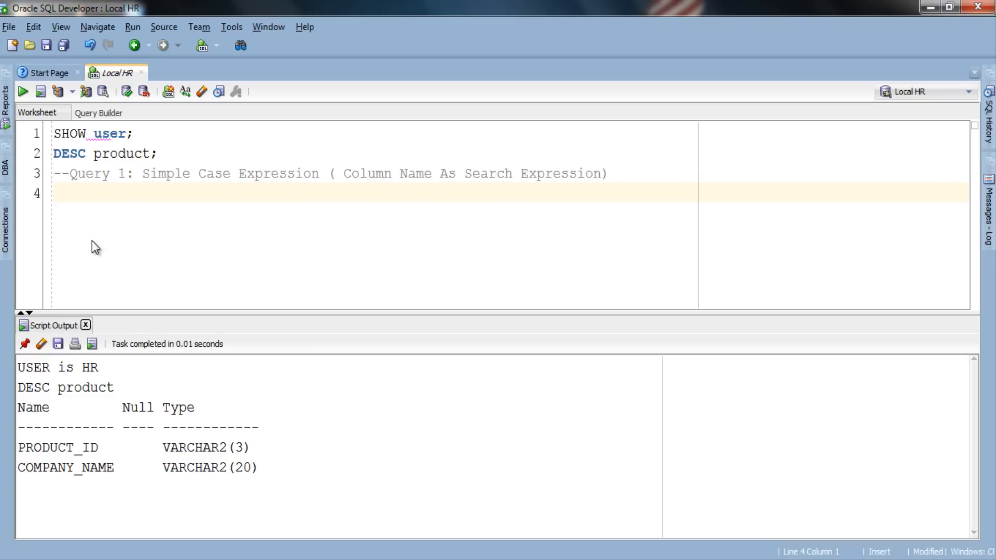
text(SELECT product_id,company_)
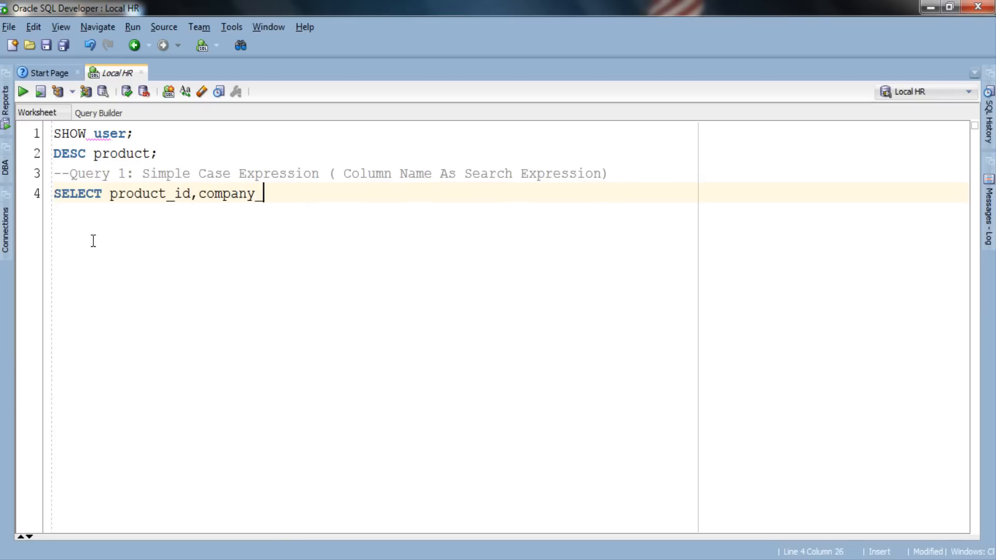
text(name)
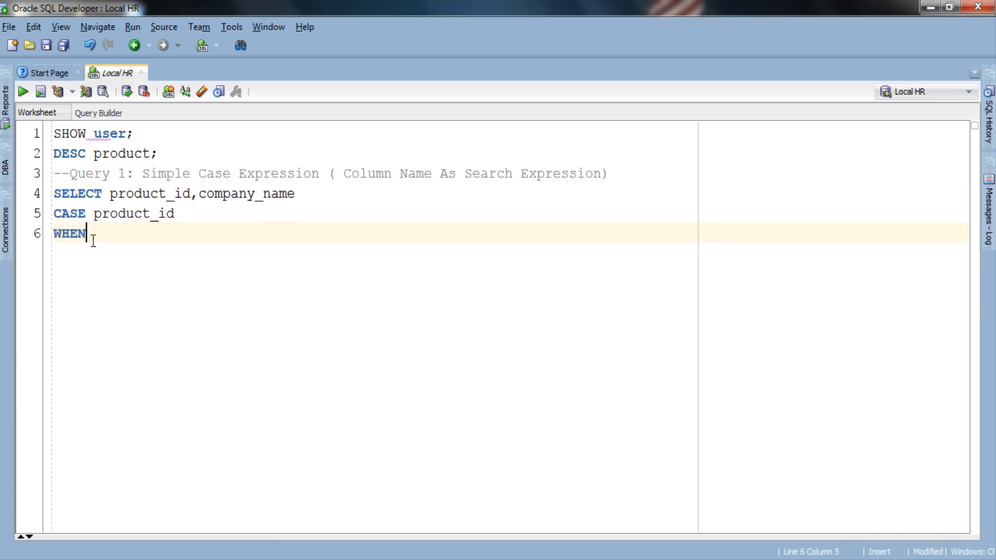
text('p1' THEN 'Cameras')
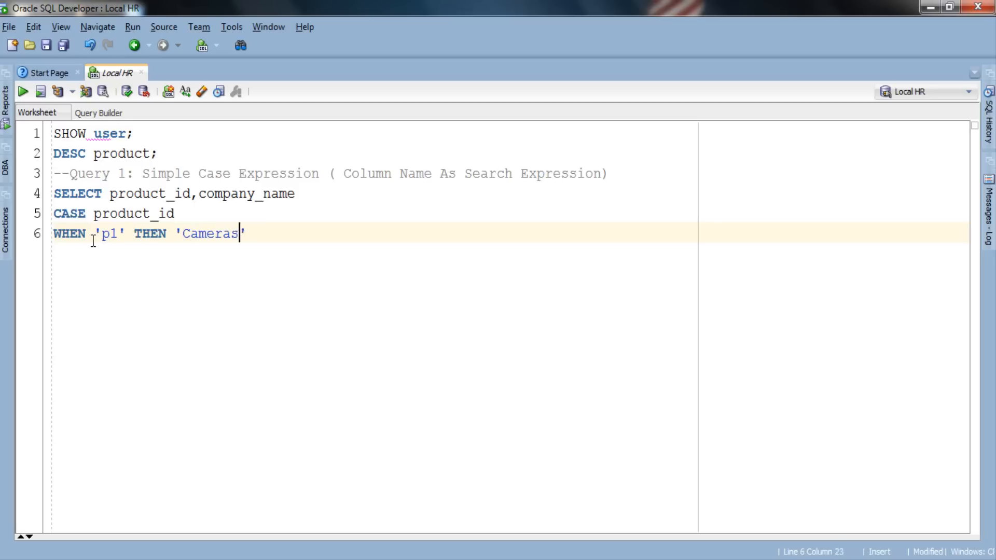
text(WHEN 'p2' THEN '')
text(WHEN 'p3)
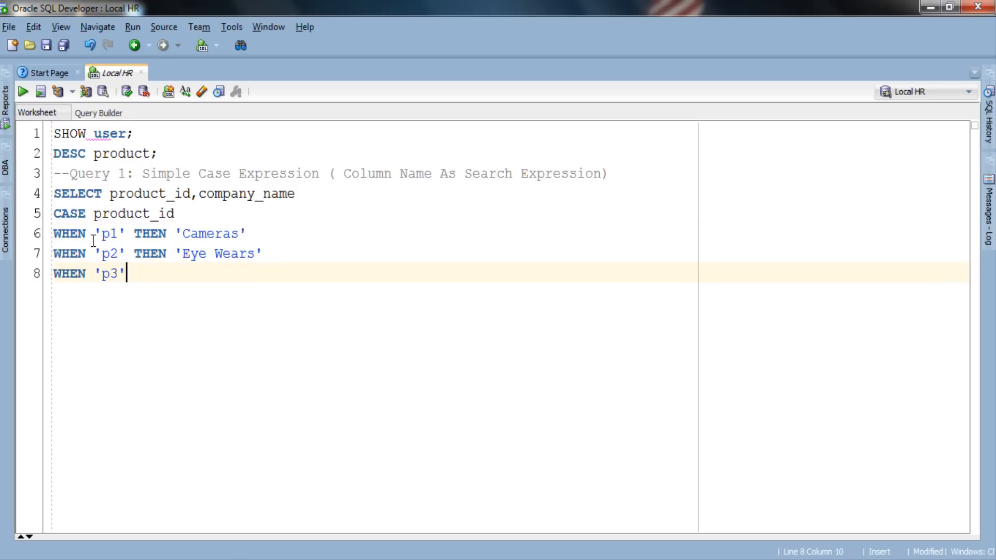
text(THEN 'Mobiles')
text(WH)
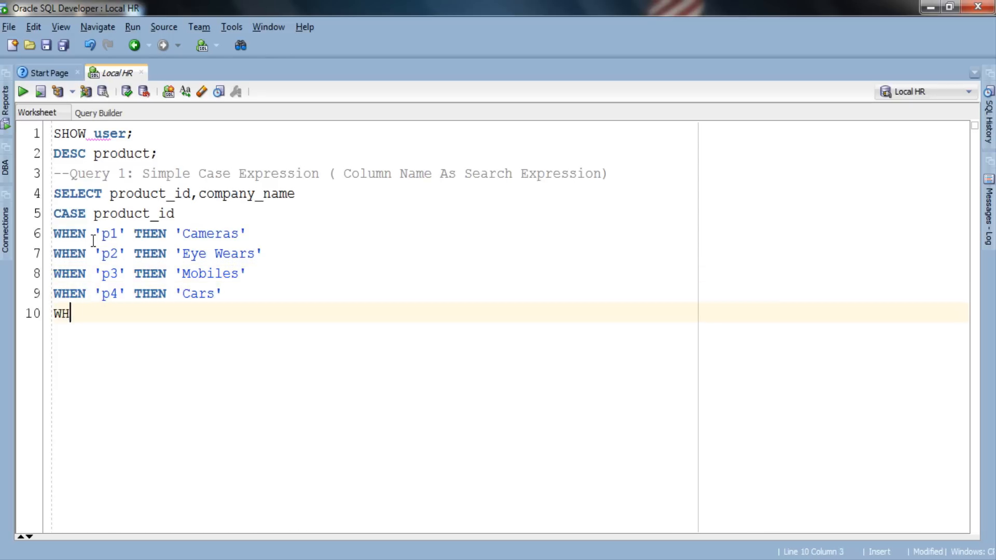
text(EN 'p5' THEN ')
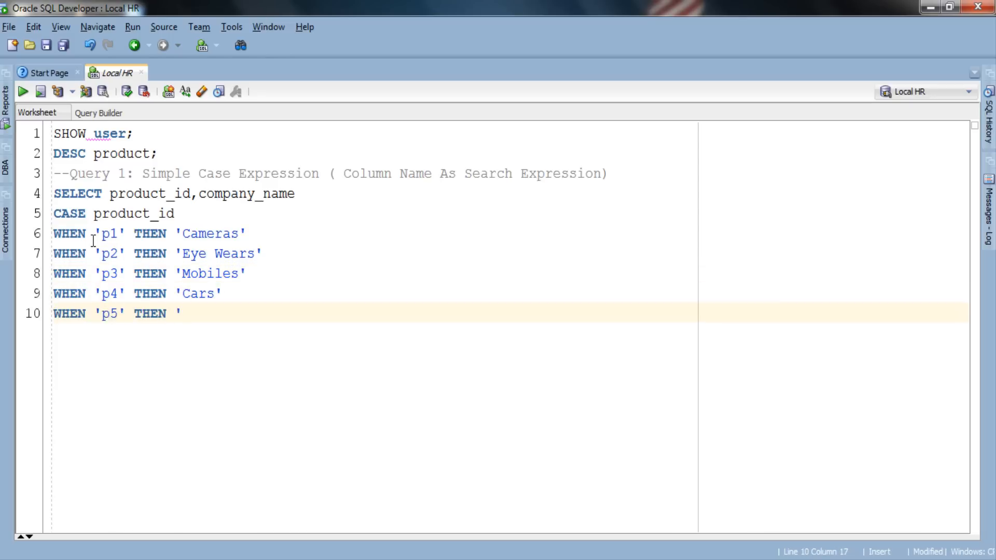
text(Knives')
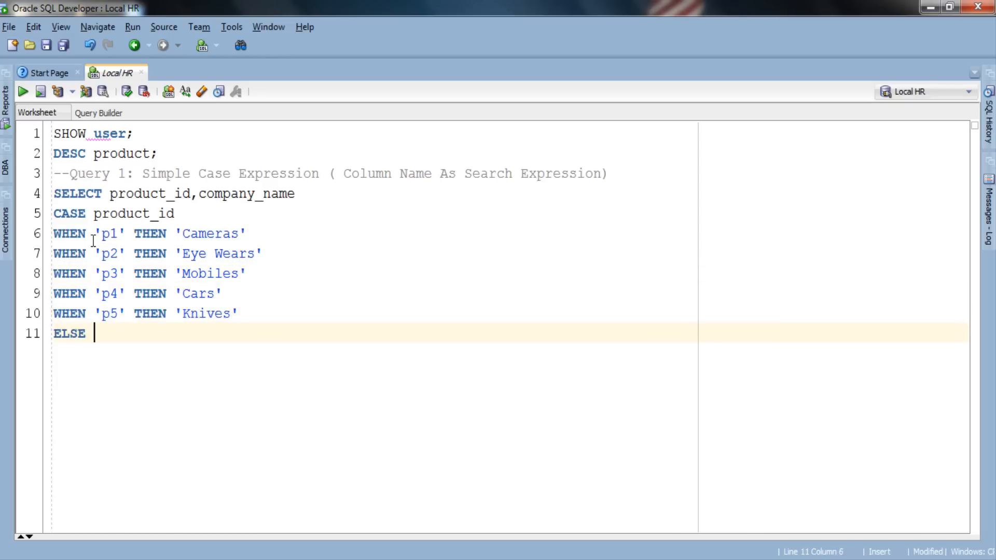
text('Sorry')
text(FROM product;)
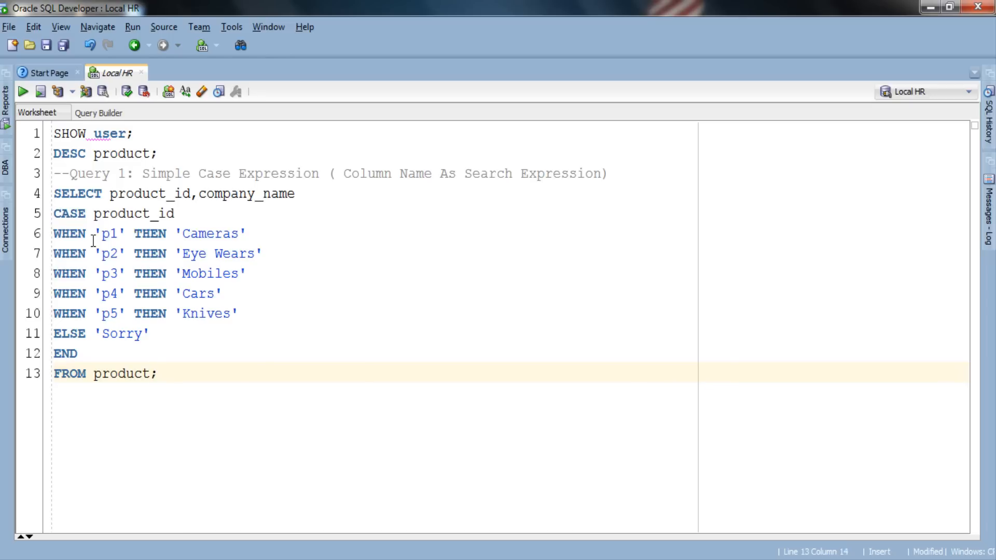
key(Ctrl+F7)
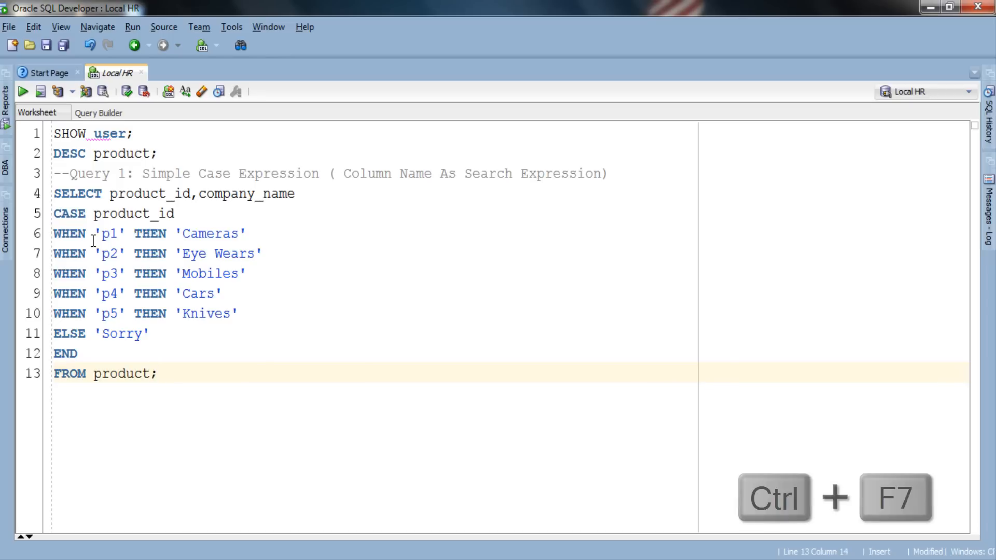
key(ctrl+F7)
text())
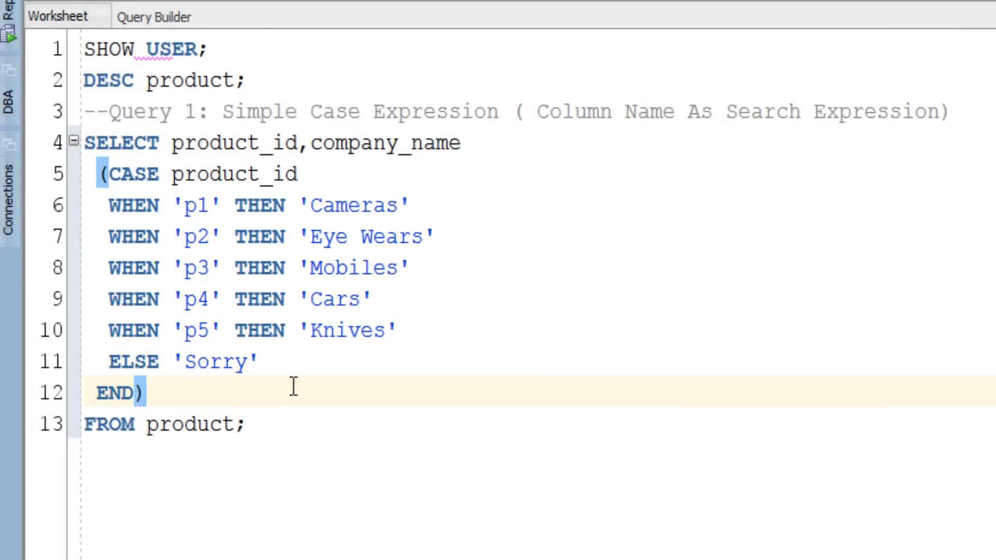
Run the CASE query, fix a missing comma, and rerun to list p6 as Sorry.
click(145, 393)
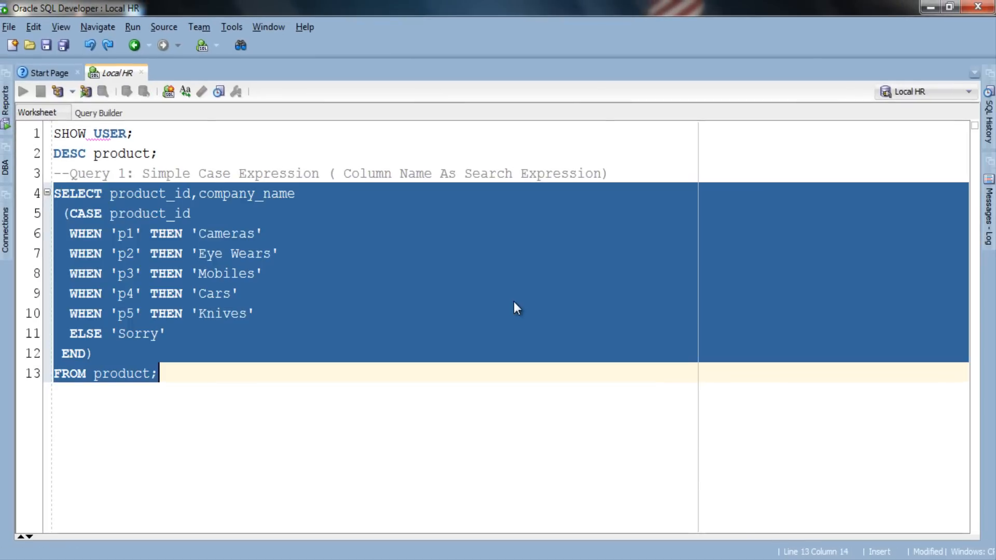
click(23, 91)
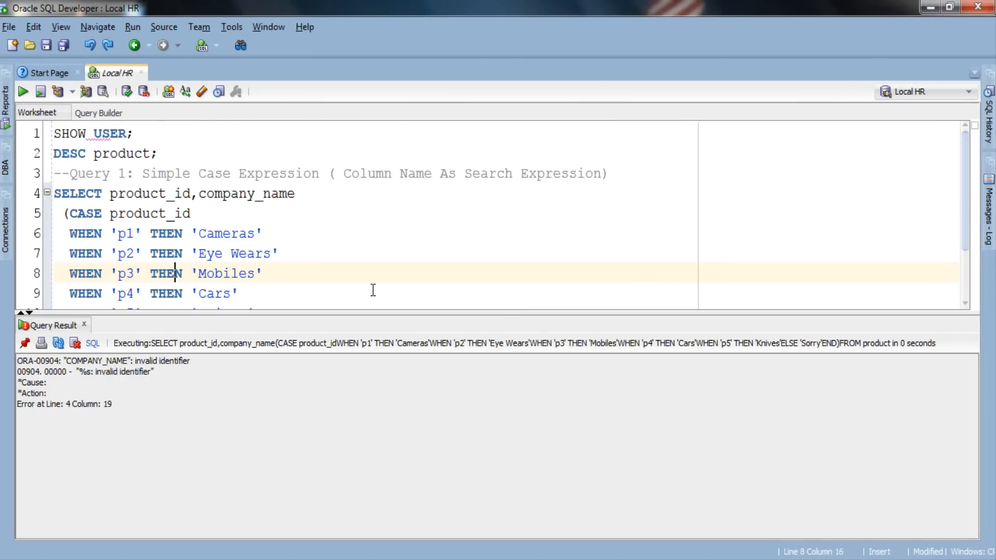
text(,)
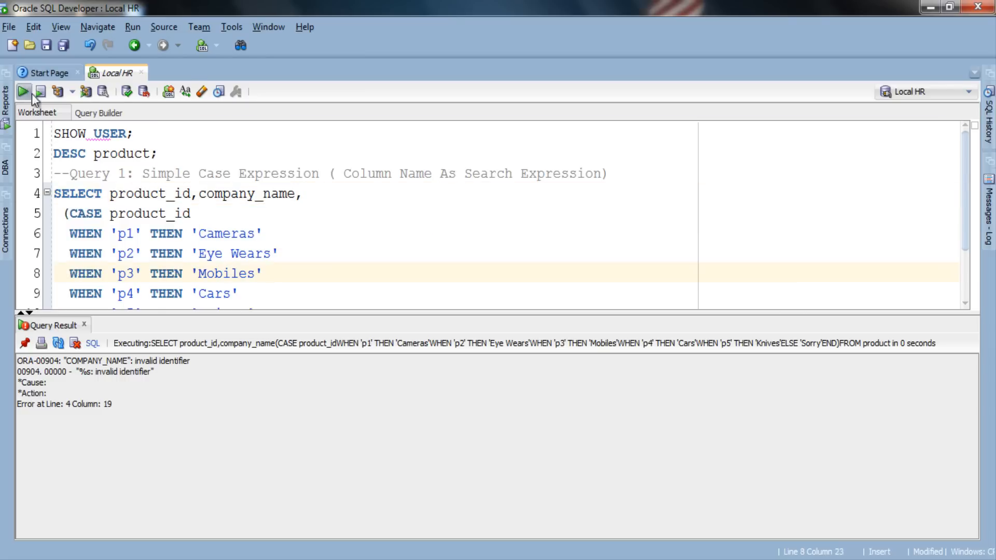
click(24, 90)
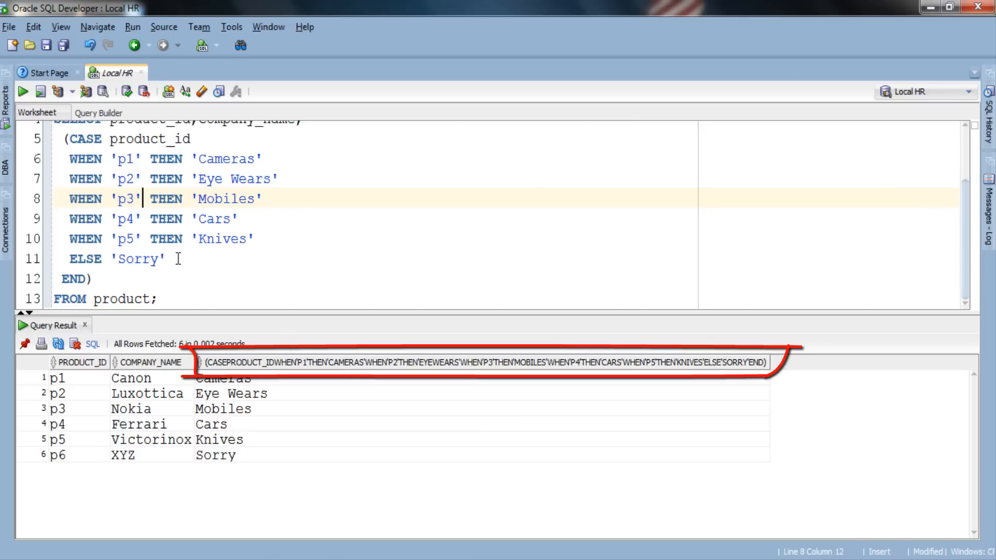
Add the alias AS product after the CASE expression.
text(AS product)
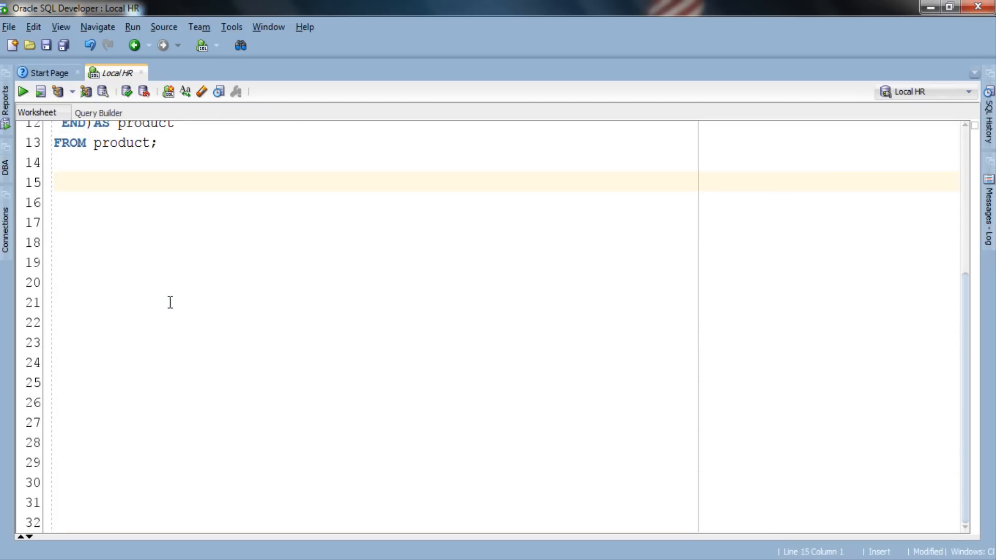
Type Query 2: CASE 'Dog' with Cat/Dog/Cow/Dog branches, ELSE 'Sorry', FROM dual.
text(--Query 2 : String as Search Expression)
click(504, 222)
text(CASE 'Dog)
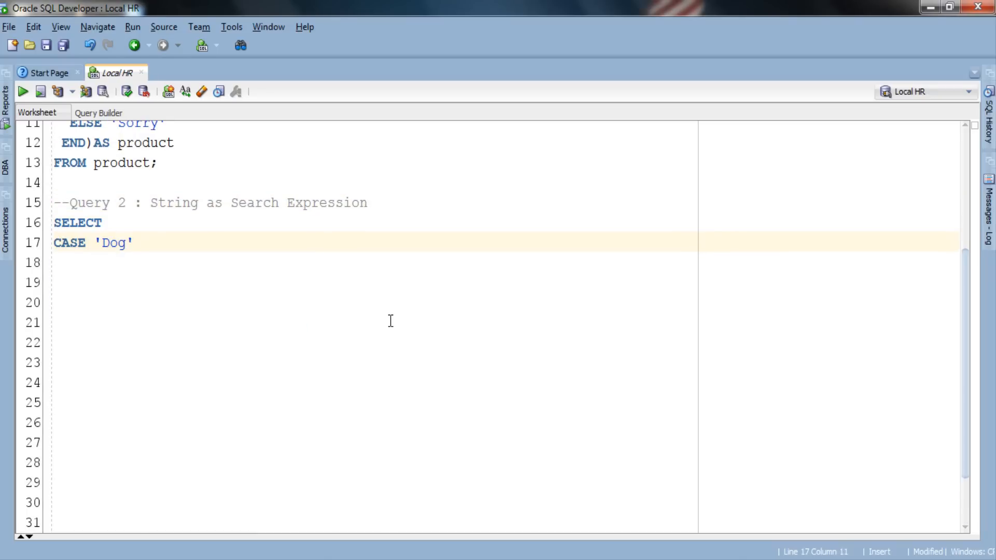
text(WHEN 'Cat' THEN)
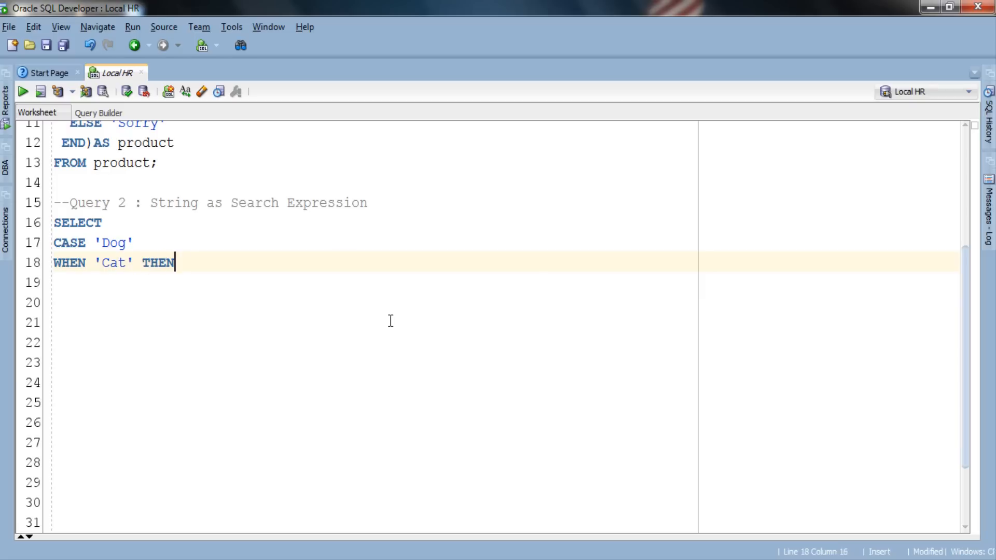
text('1 False')
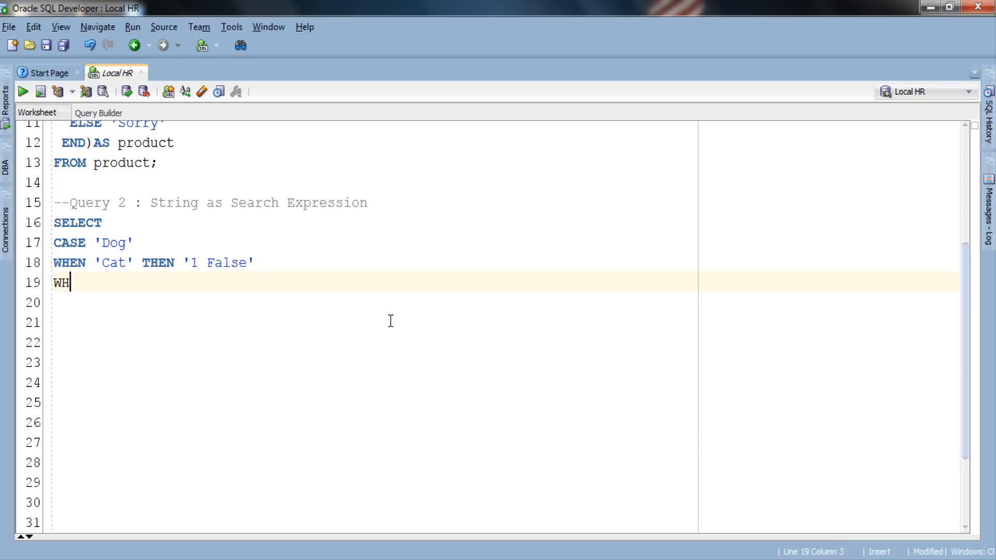
text(EN 'Dog' THEN '2 True)
click(507, 303)
text(WHEN)
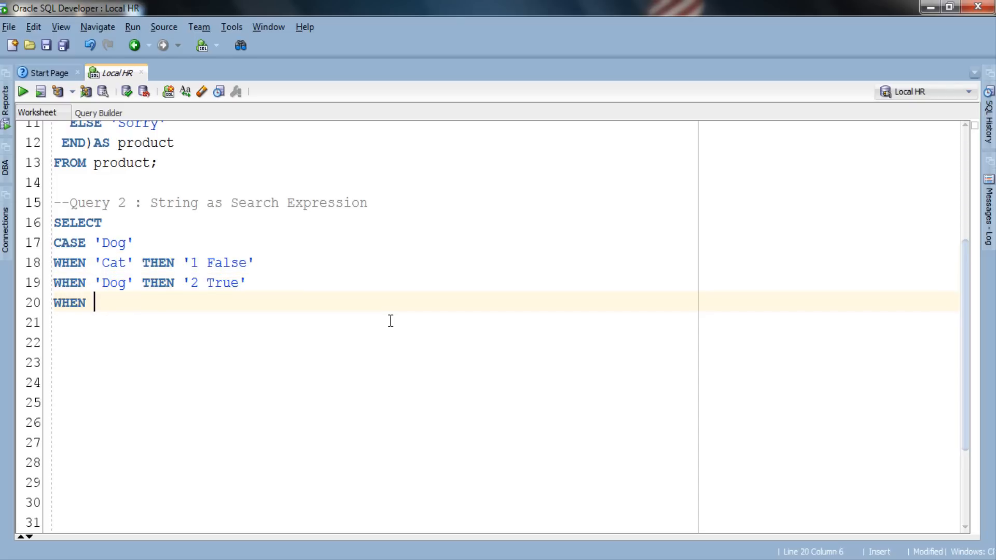
text('Cow' THEN '3)
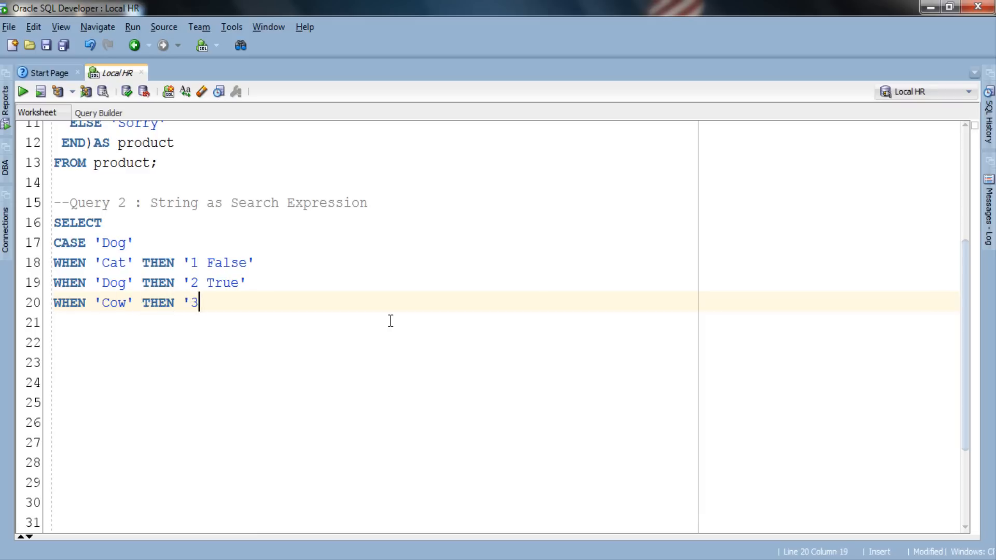
text(False')
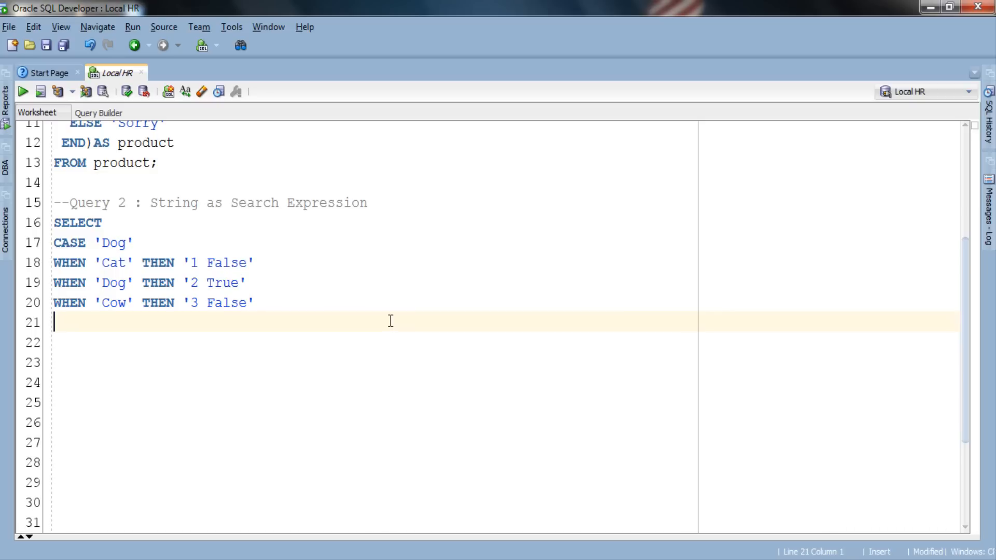
text(WHEN 'Dog' THEN ')
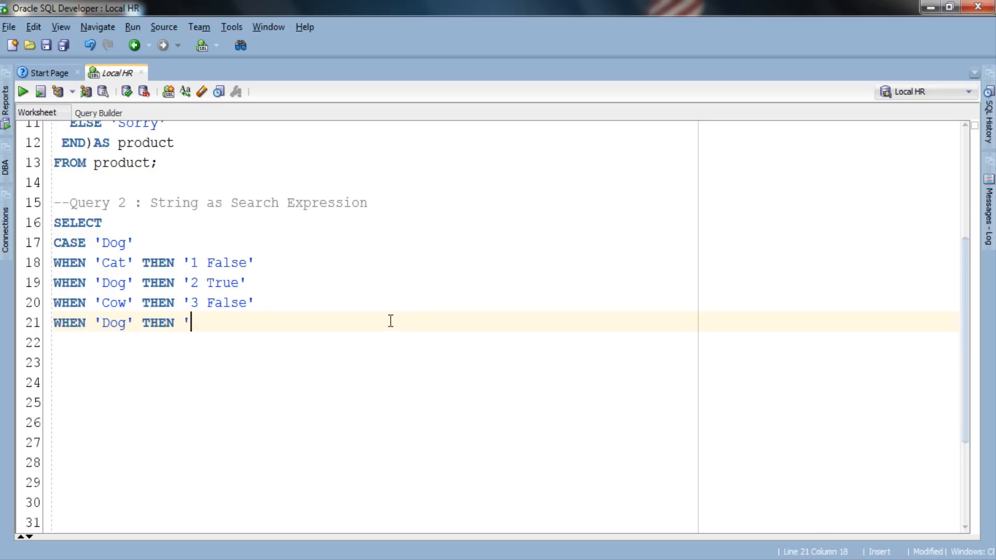
text(4 True')
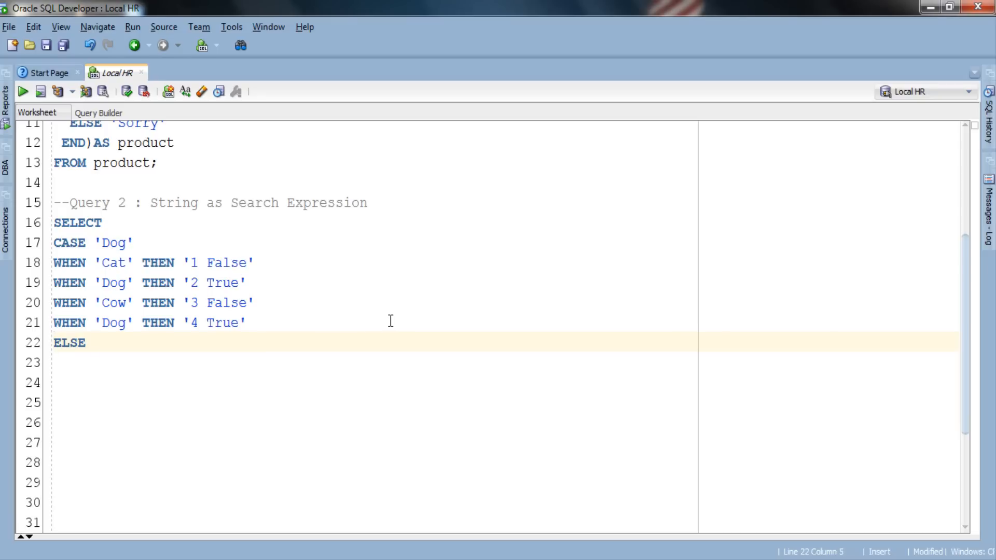
text('Sorry')
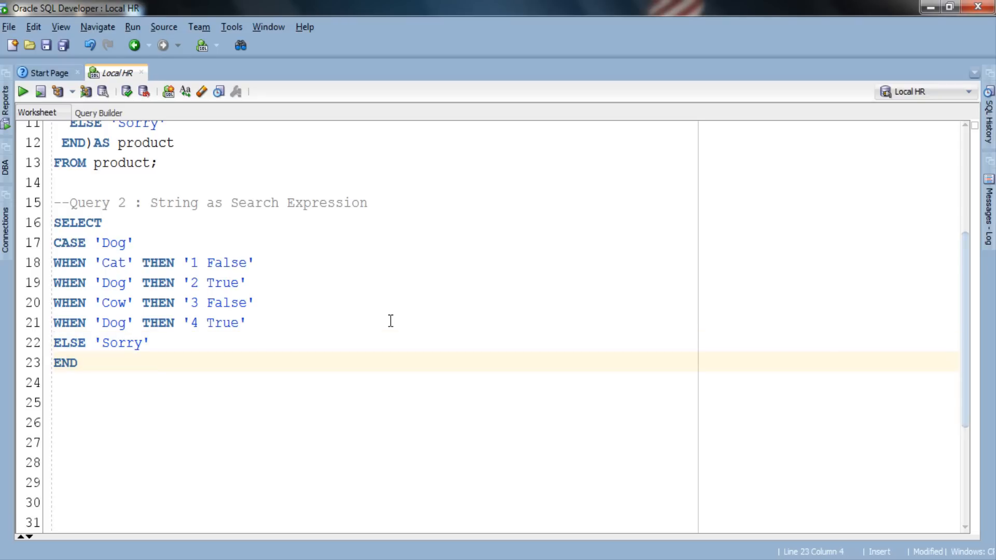
text(FROM dual;)
click(503, 243)
text(()
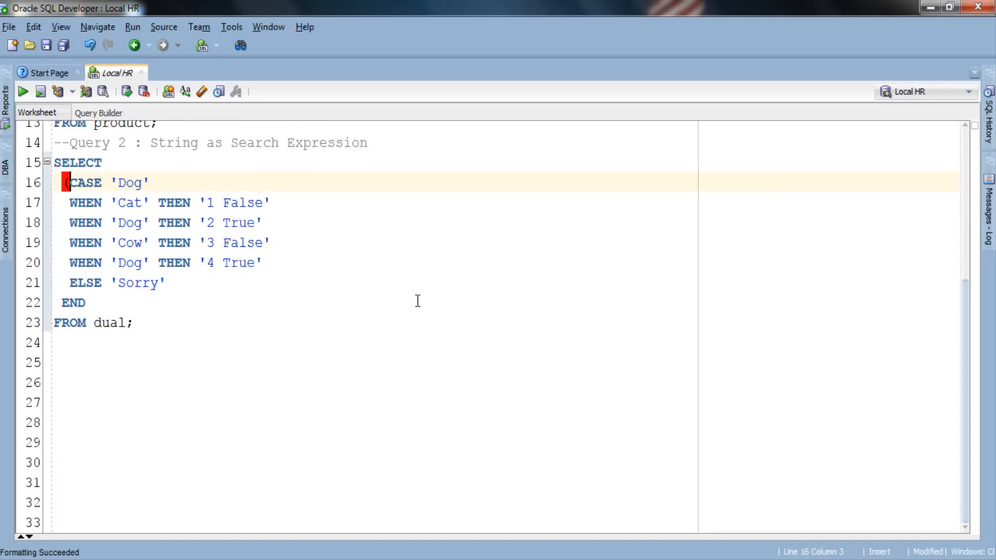
Close the END parenthesis, run Query 2 for '2 True', and rename Dog branches to Monkey/Frog.
click(85, 303)
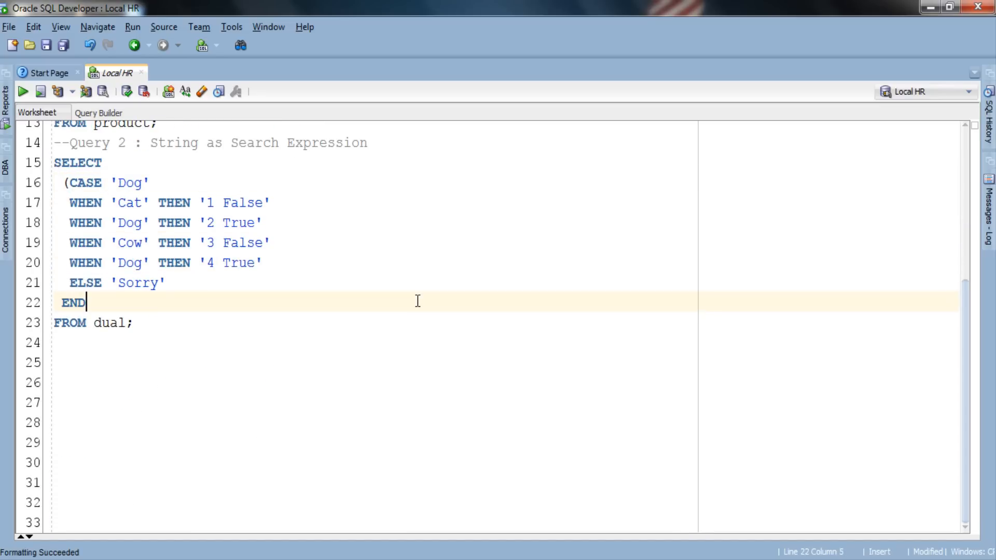
text())
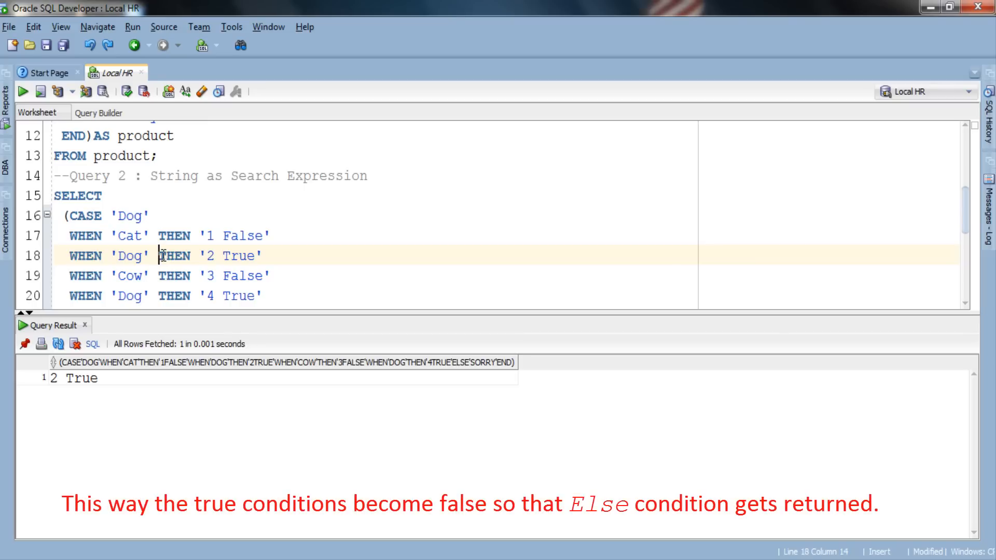
text(Monkey)
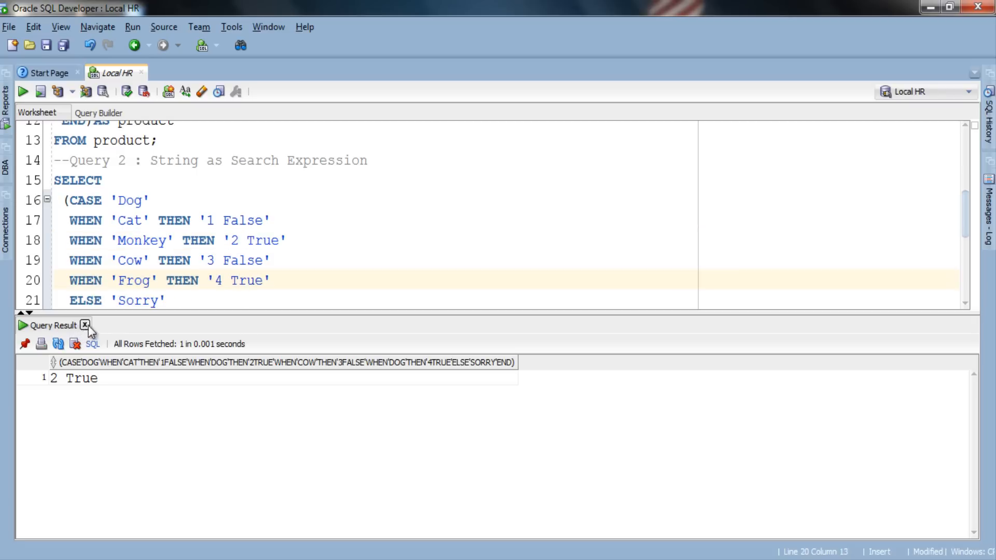
Close the old result and rerun Query 2, which now returns Sorry.
click(85, 325)
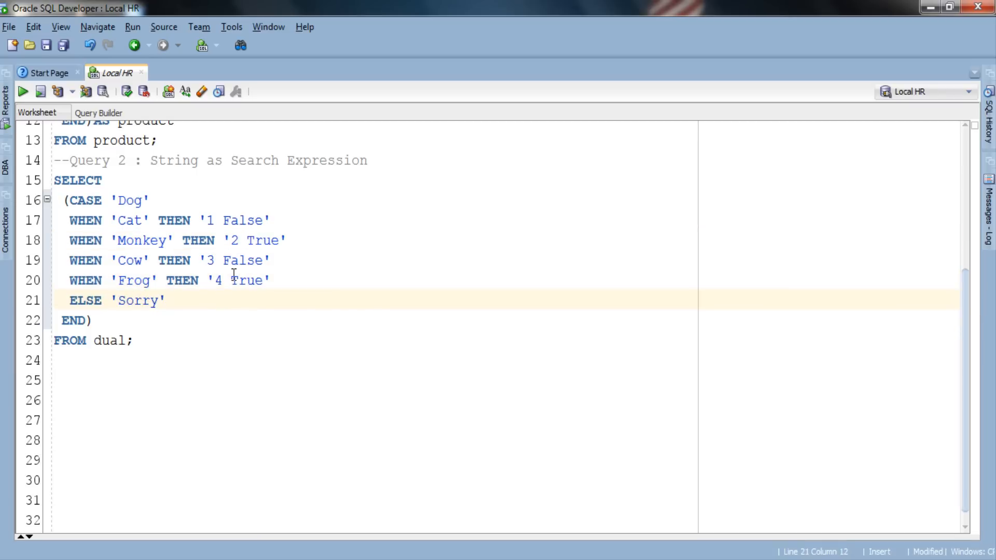
click(23, 92)
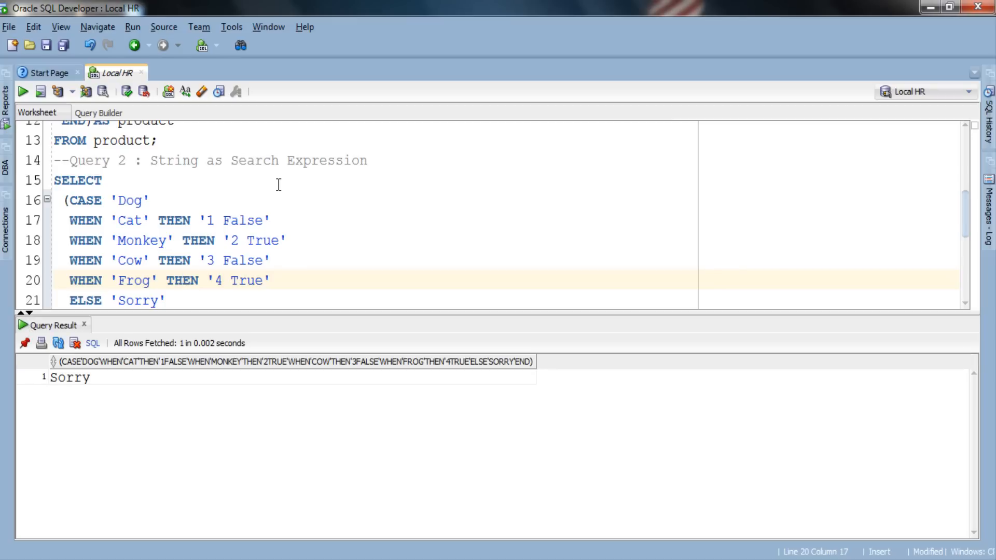